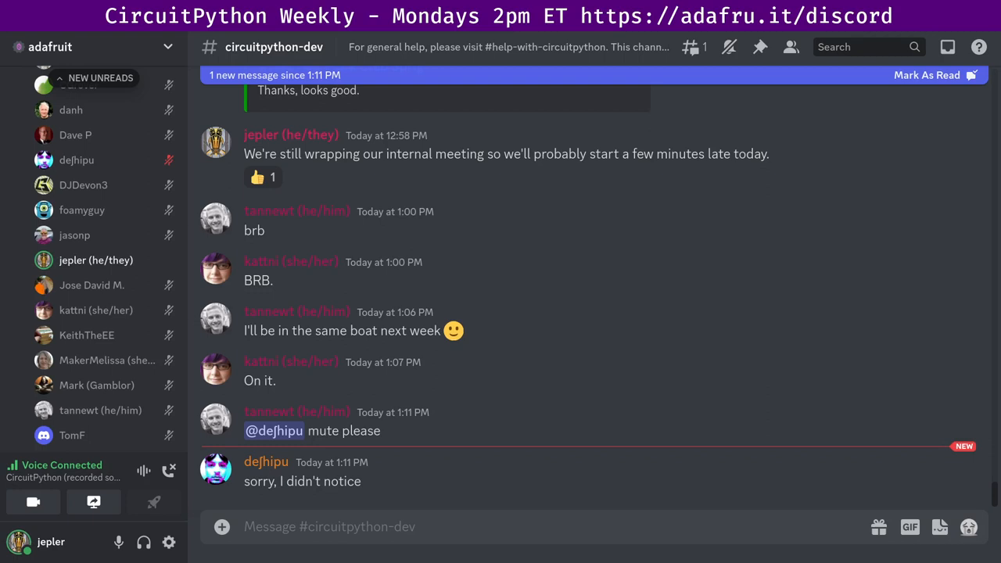
- Lift the Server Mute from the voice-channel member via their moderation menu
right_click(76, 160)
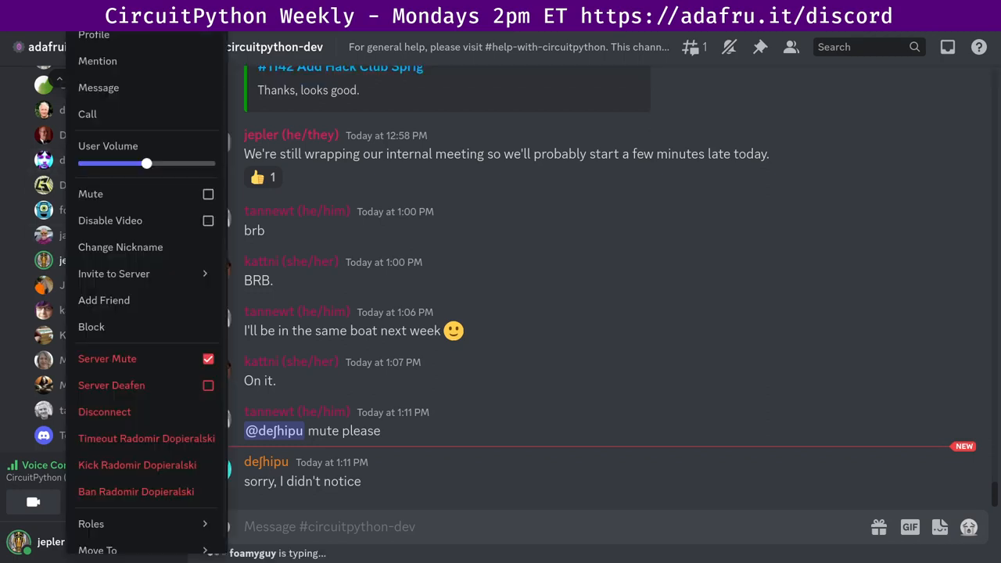
click(208, 358)
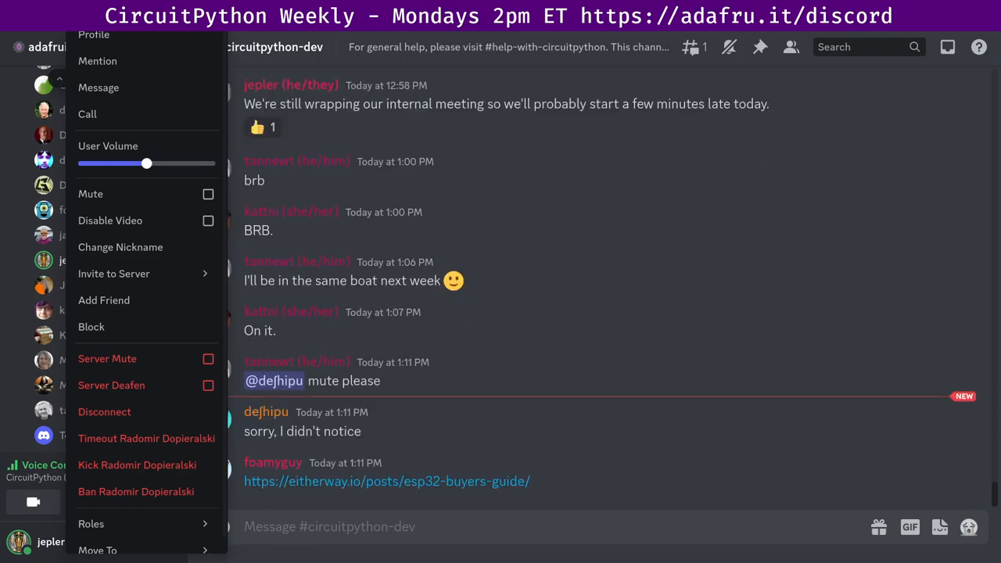
scroll(down, 3)
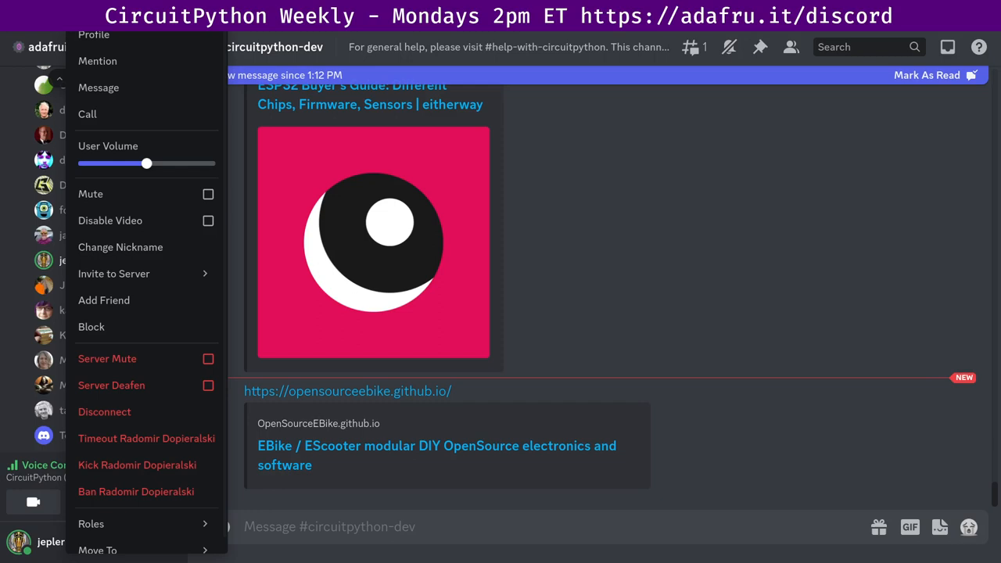
scroll(down, 3)
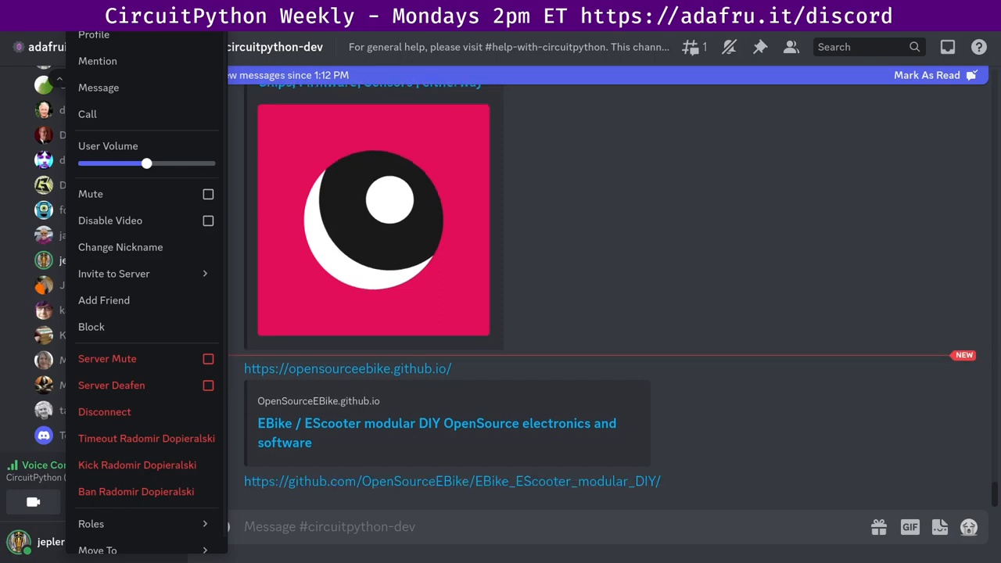
scroll(down, 3)
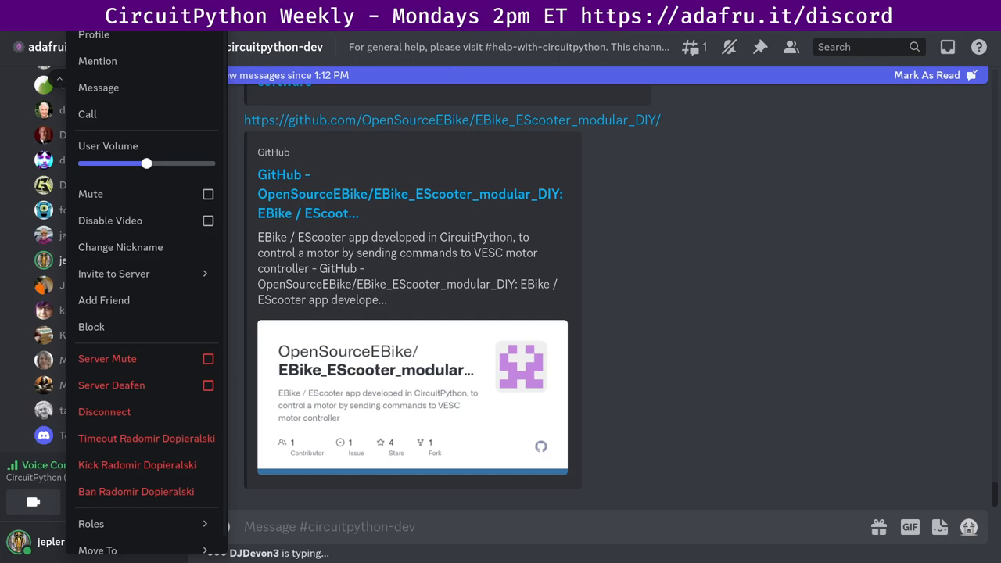
scroll(down, 3)
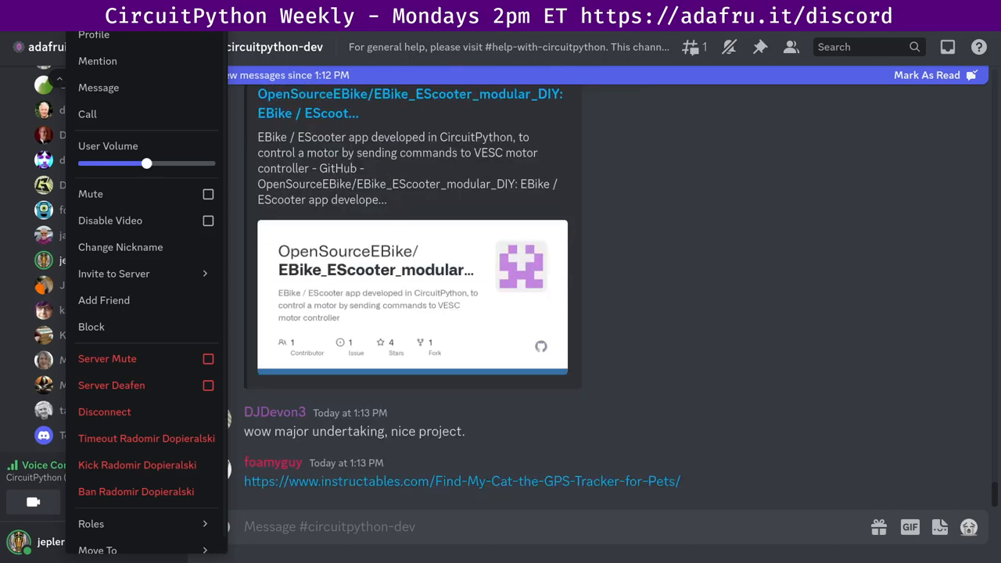
- Scroll to the newest #circuitpython-dev messages about the C-style for-loops article
scroll(down, 3)
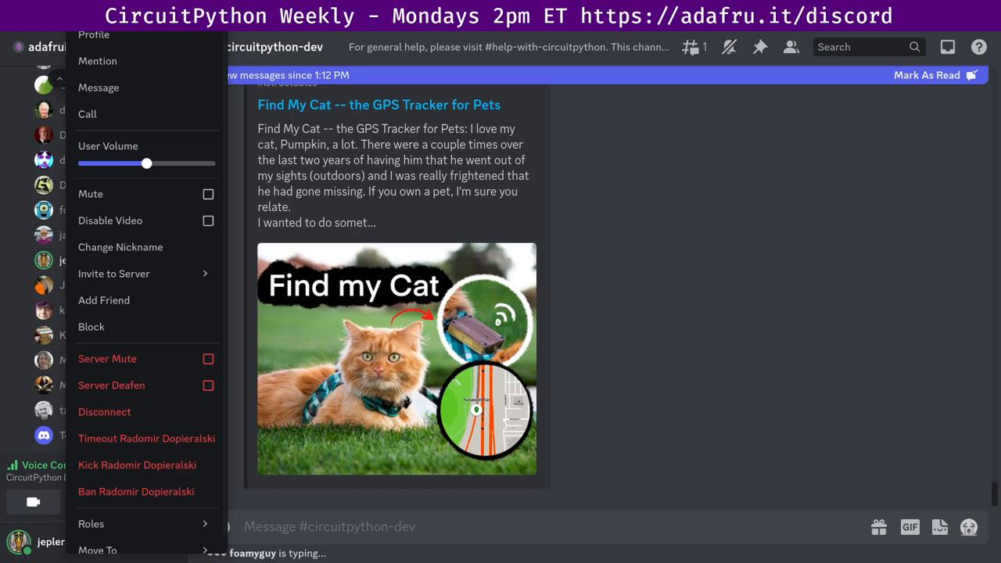
scroll(down, 3)
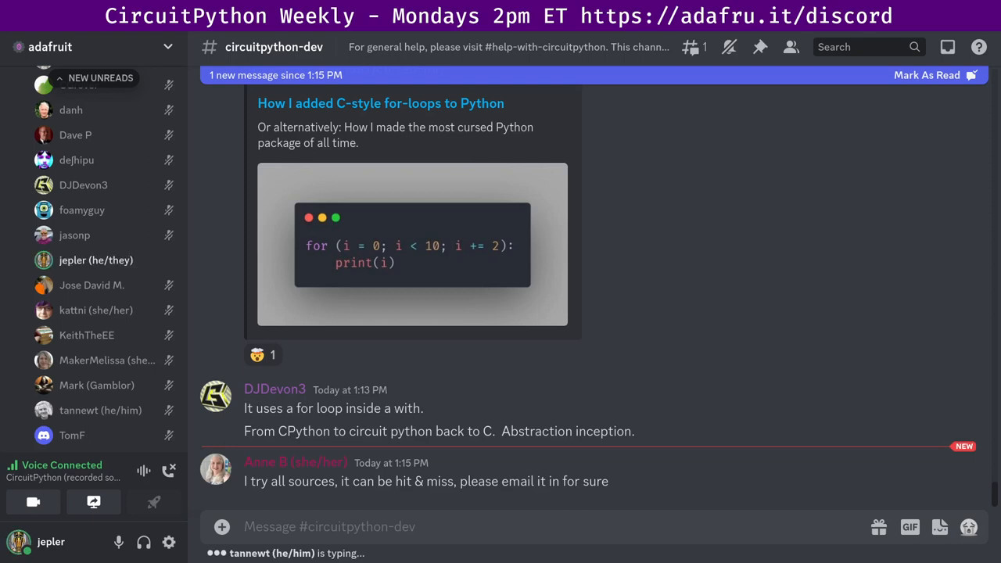
- Scroll down to the latest replies, including the Microchip product-change link
scroll(down, 3)
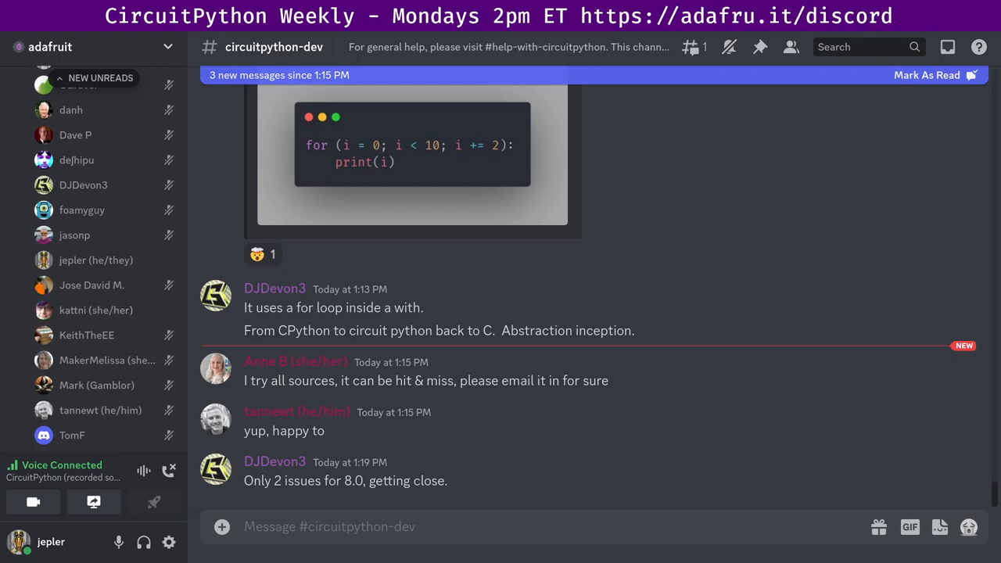
mouse_move(96, 310)
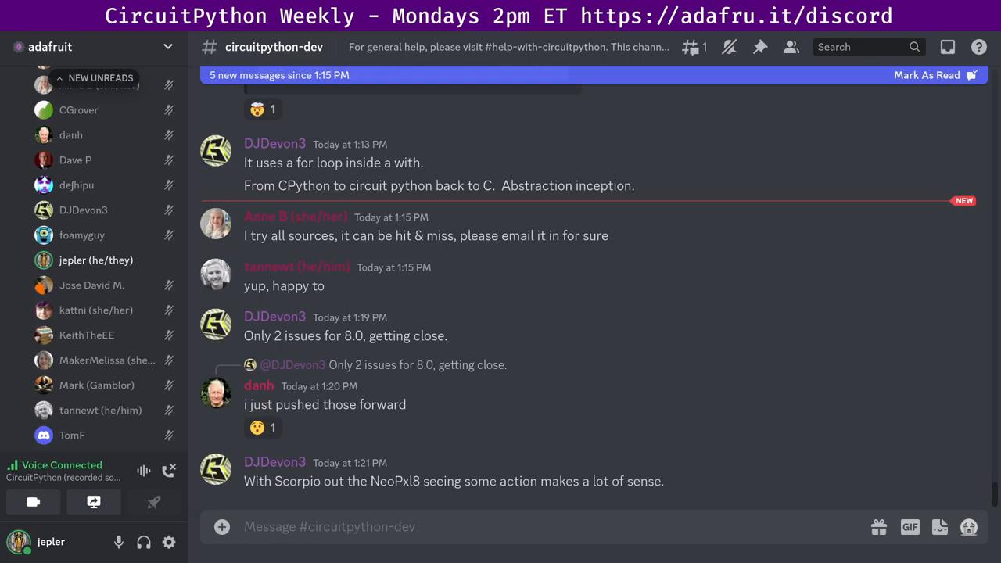
mouse_move(107, 359)
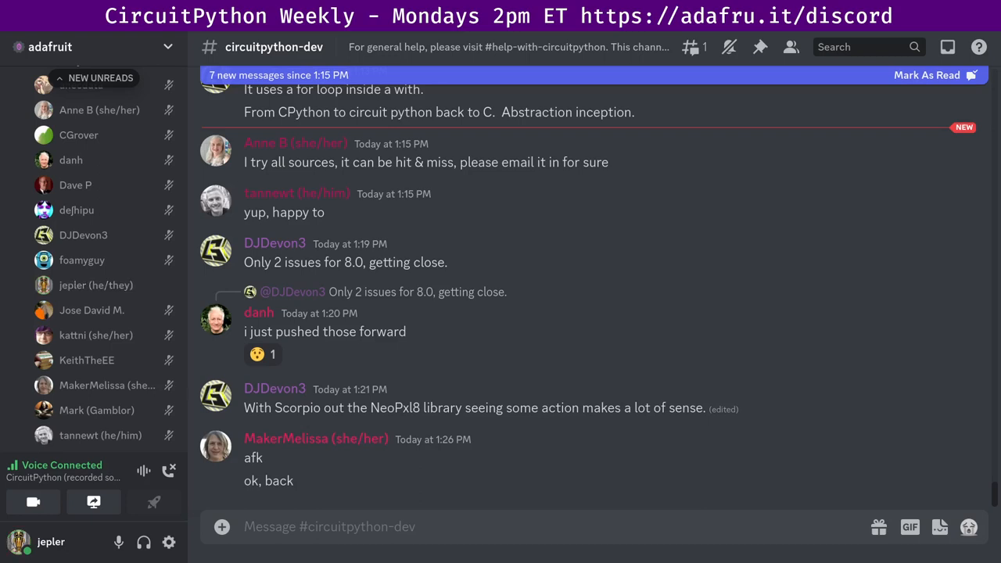
mouse_move(107, 385)
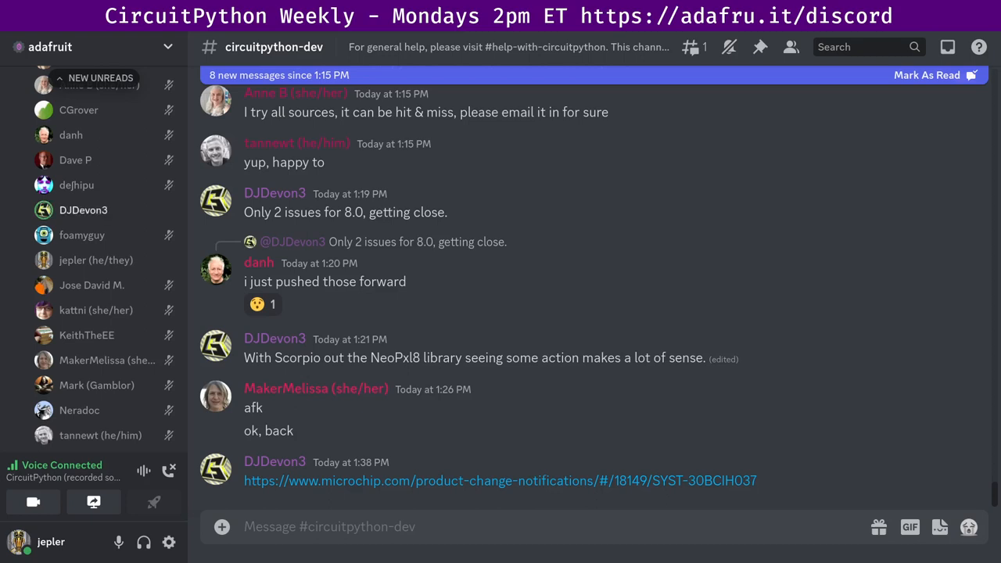
- Scroll to the TA-Cowbell board image and the 4x4 switch-matrix replies
scroll(down, 3)
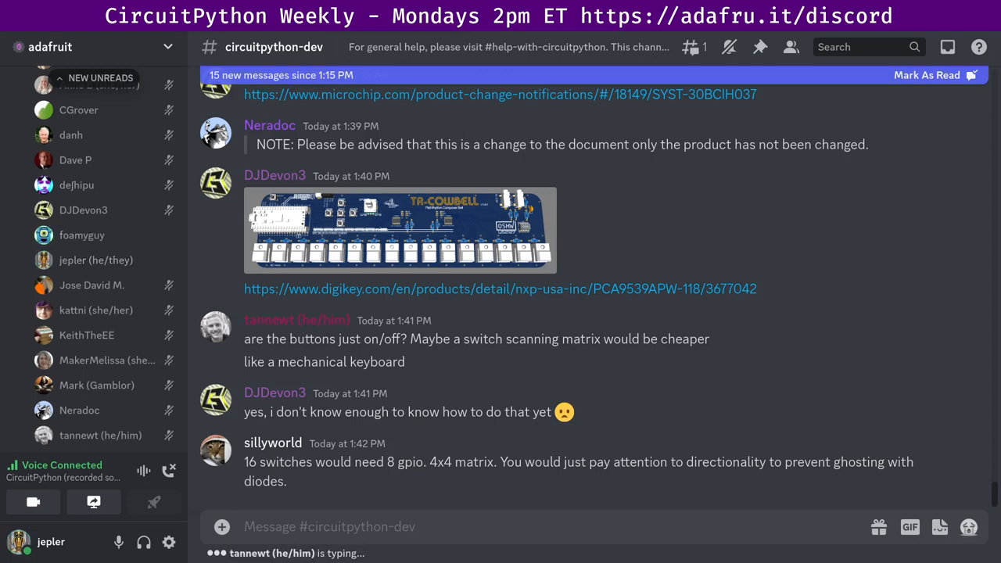
- Scroll to the keyboard-matrix tutorial link and the keyboard-design help offer
scroll(down, 3)
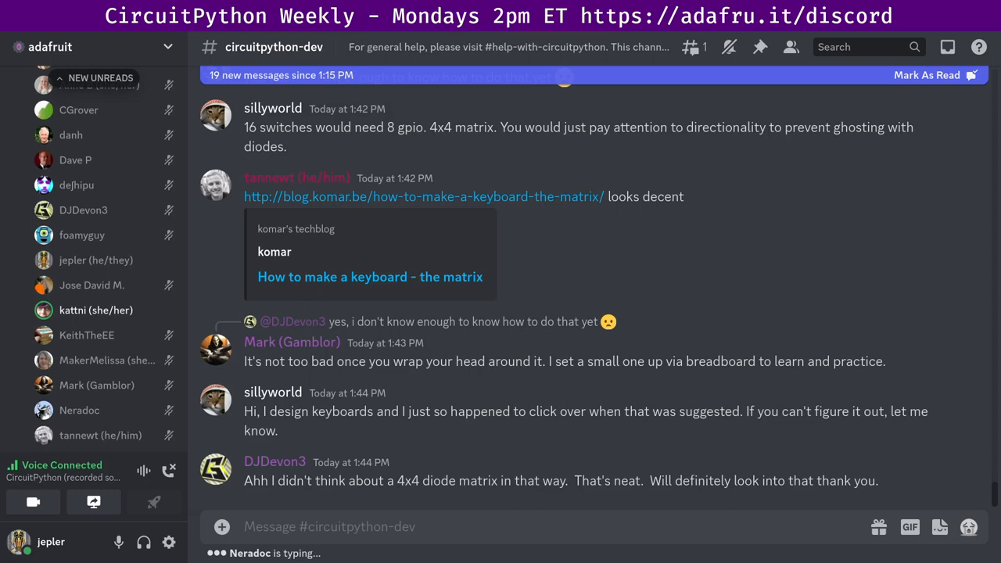
scroll(down, 3)
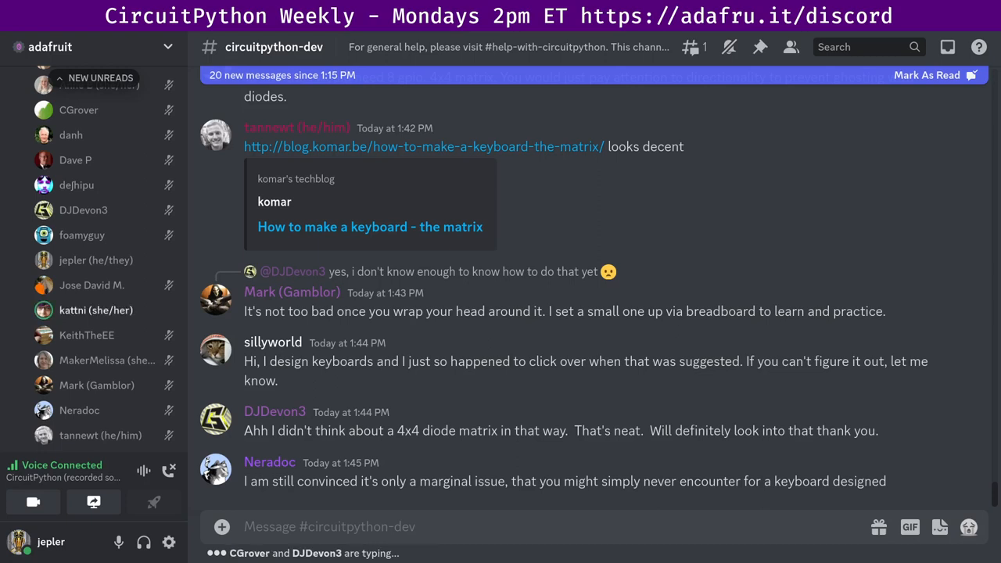
scroll(down, 3)
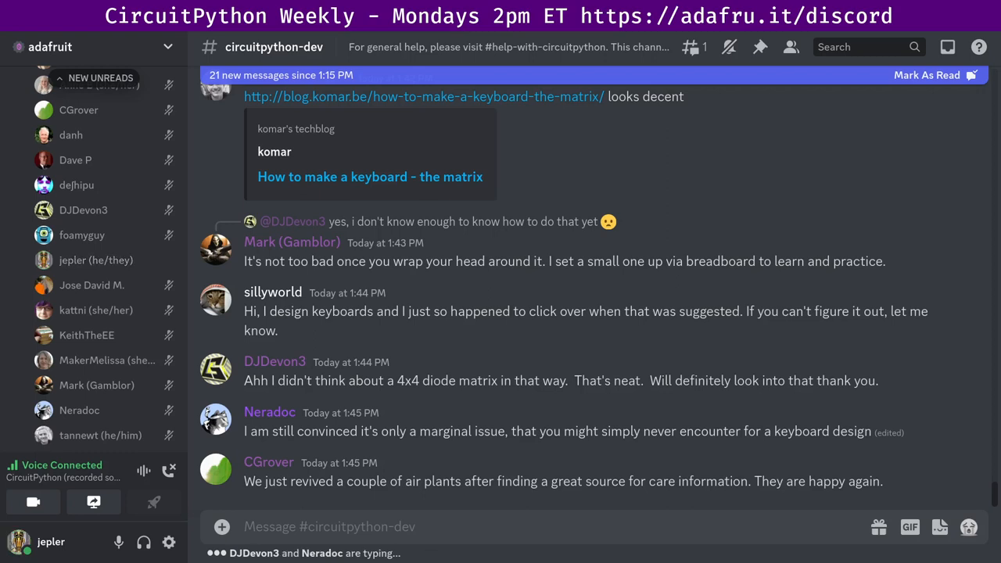
mouse_move(107, 360)
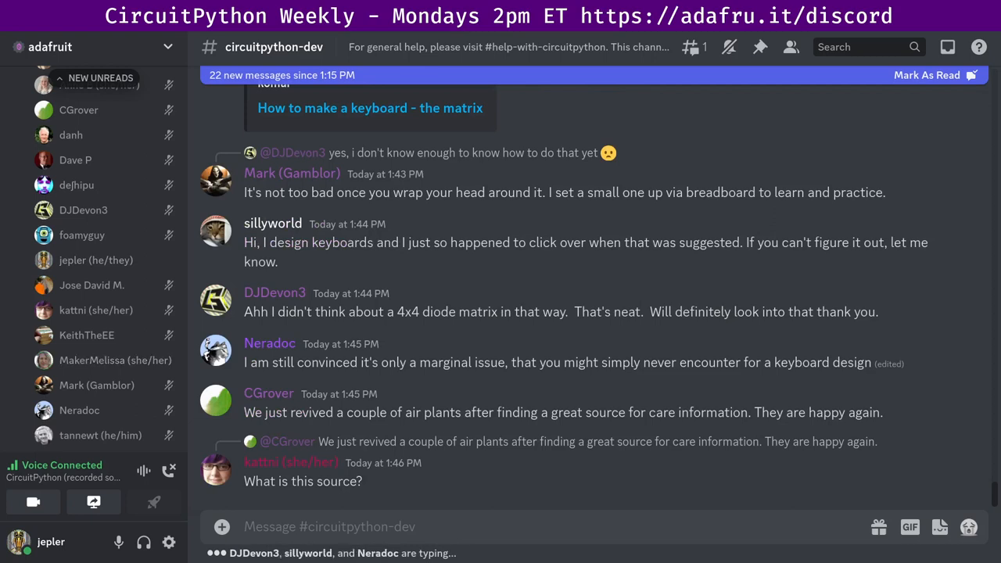
mouse_move(115, 359)
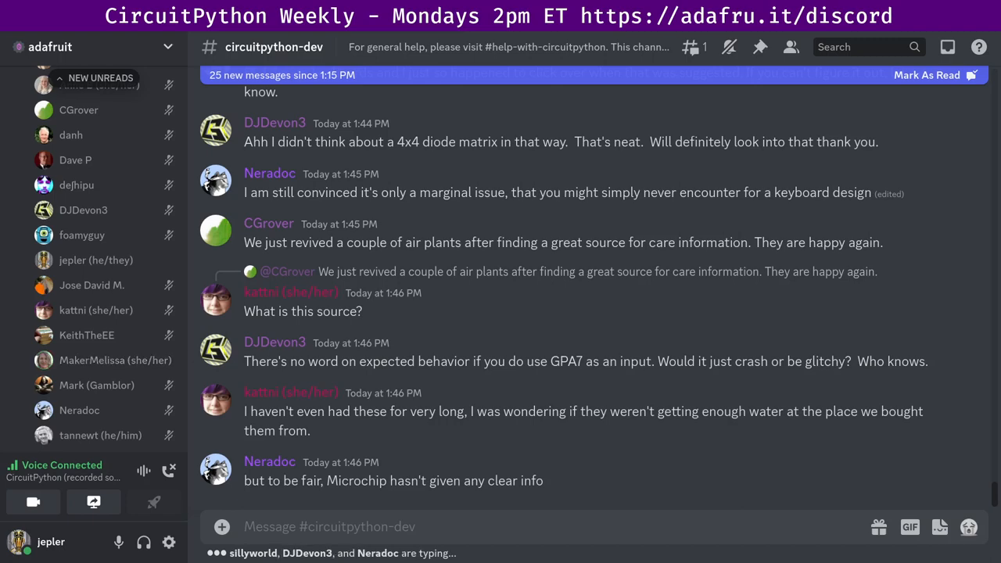
scroll(down, 3)
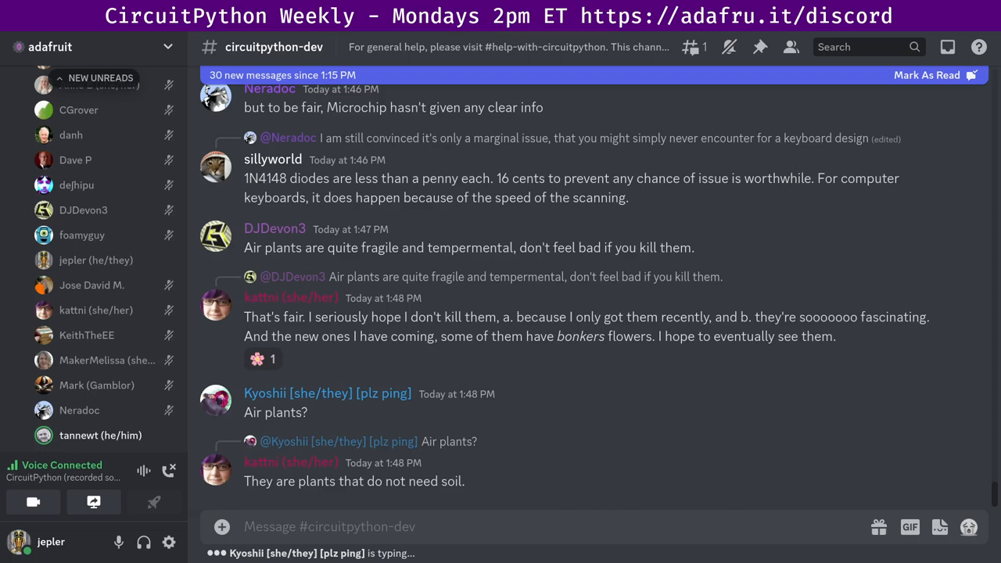
scroll(down, 3)
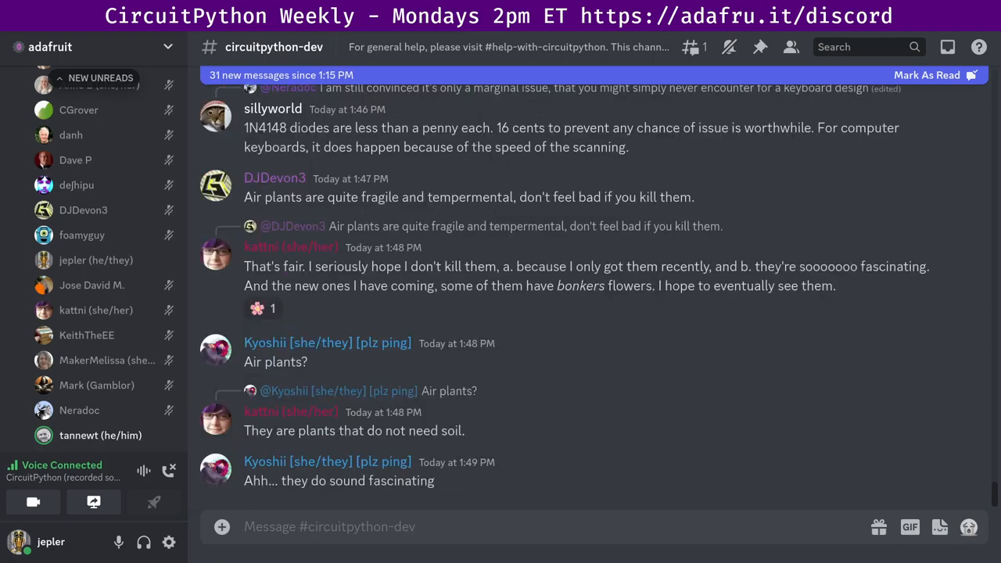